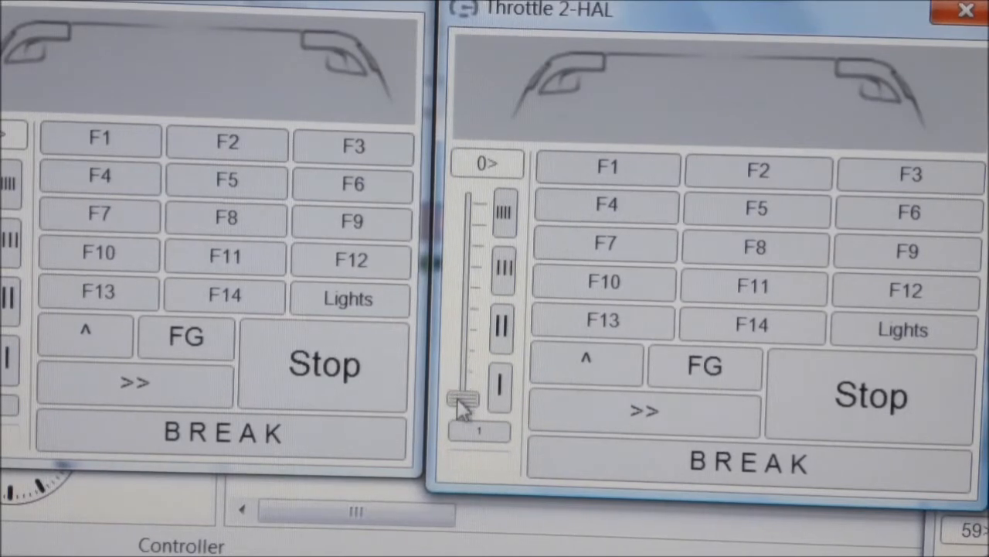
Scroll the FTDI page to the Currently Supported VCP Drivers table and review the Windows 2.12.28 entry.
{"action": "left_click_drag", "start_coordinate": [461, 398], "coordinate": [464, 278]}
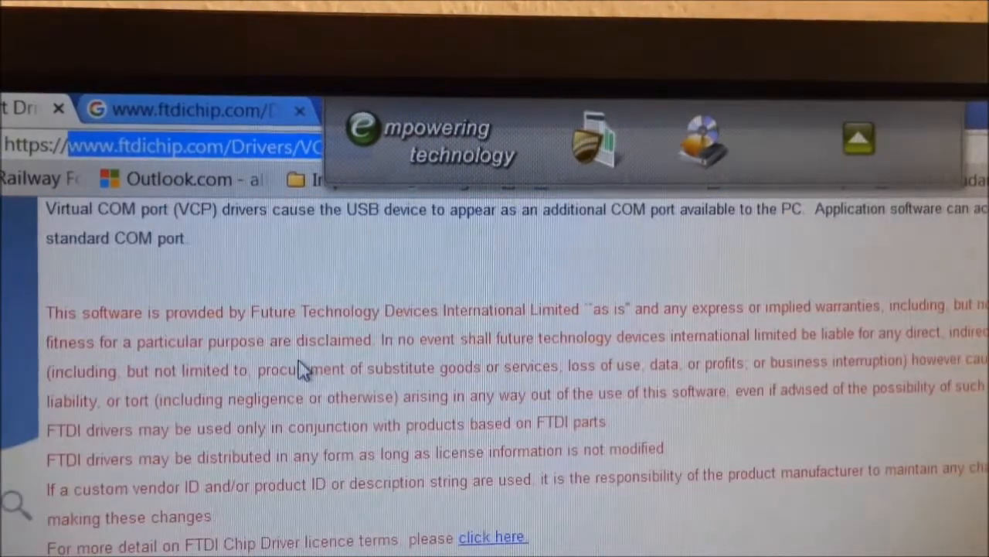
{"action": "scroll", "scroll_direction": "up", "scroll_amount": 3}
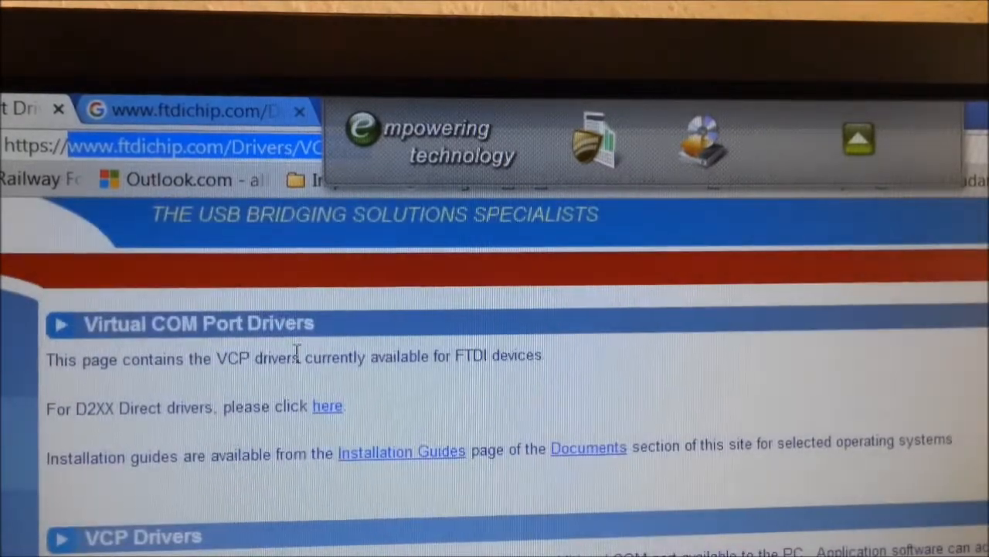
{"action": "scroll", "scroll_direction": "down", "scroll_amount": 3}
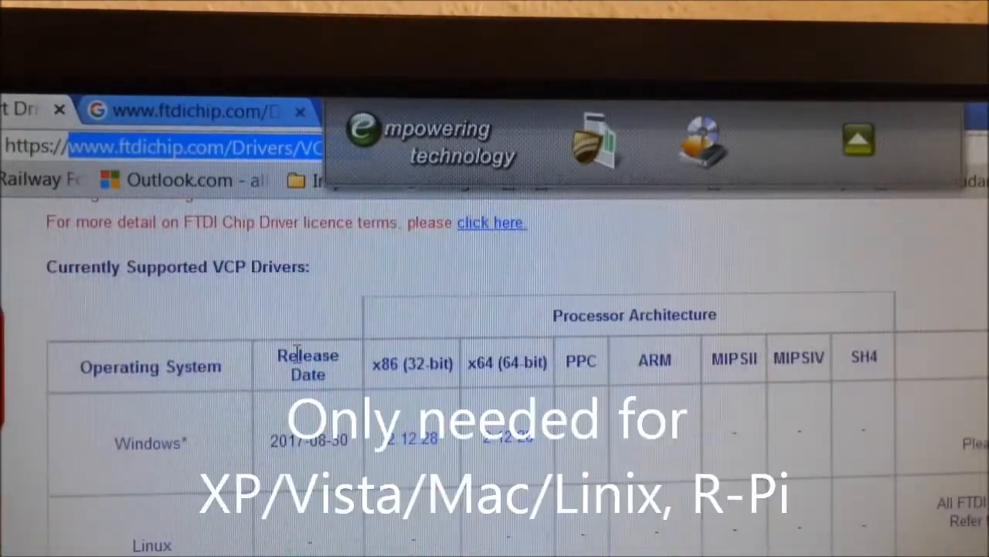
{"action": "scroll", "scroll_direction": "down", "scroll_amount": 3}
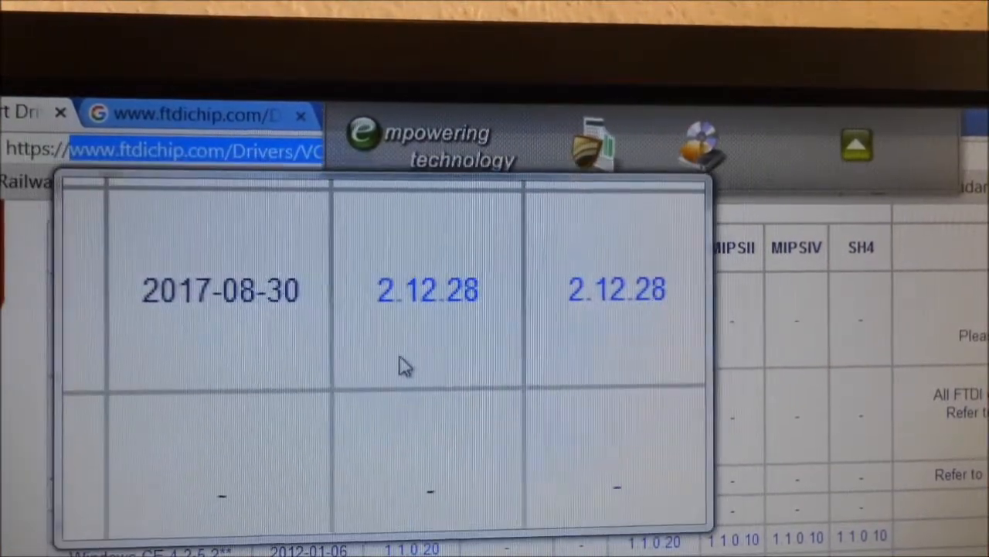
{"action": "scroll", "scroll_direction": "down", "scroll_amount": 3}
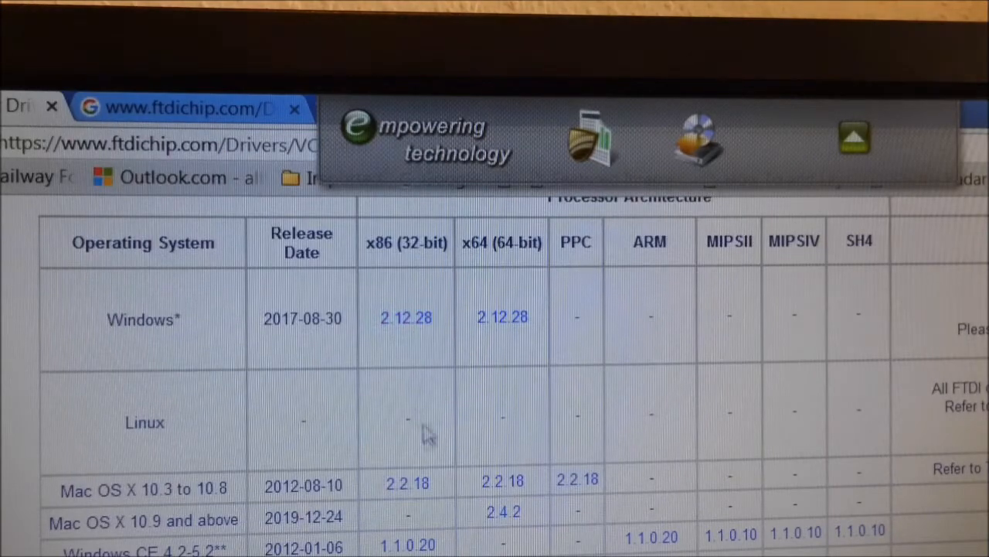
{"action": "scroll", "scroll_direction": "down", "scroll_amount": 3}
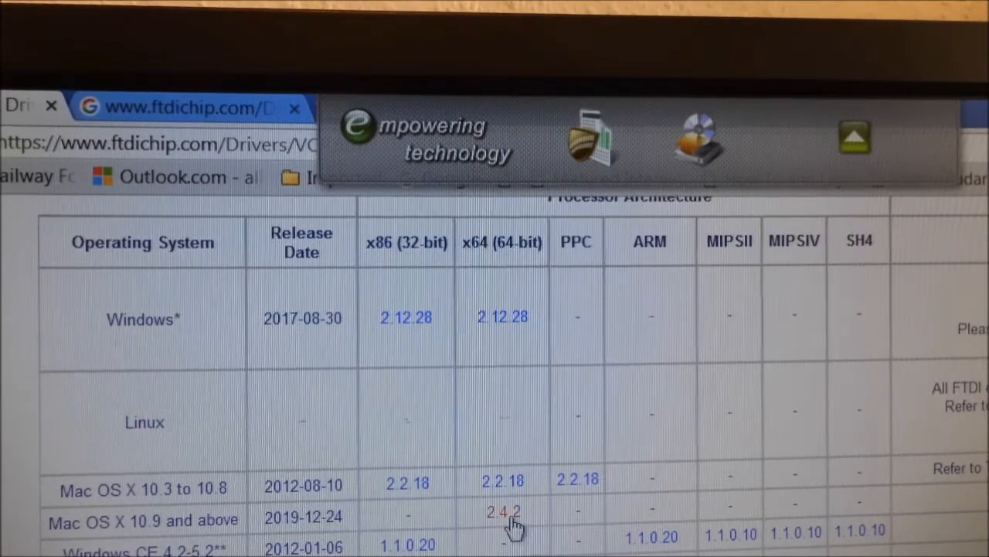
{"action": "scroll", "scroll_direction": "down", "scroll_amount": 3}
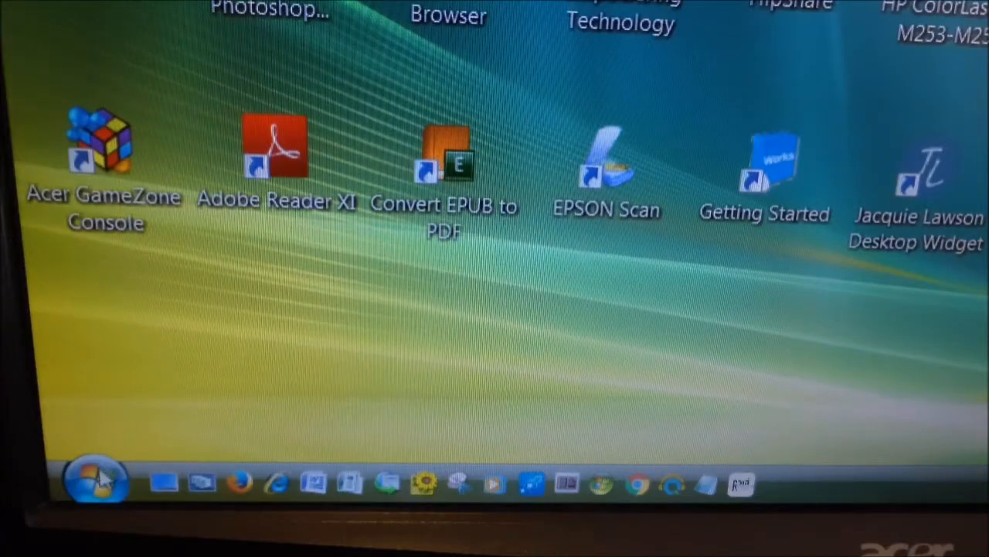
Go to Control Panel's Hardware and Sound and start opening Device Manager.
{"action": "left_click", "coordinate": [92, 482]}
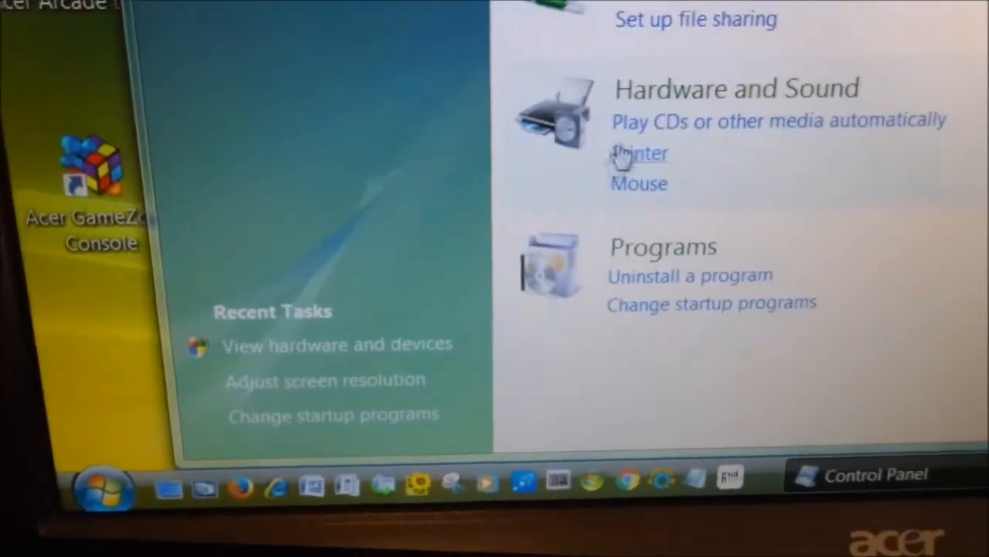
{"action": "left_click", "coordinate": [735, 88]}
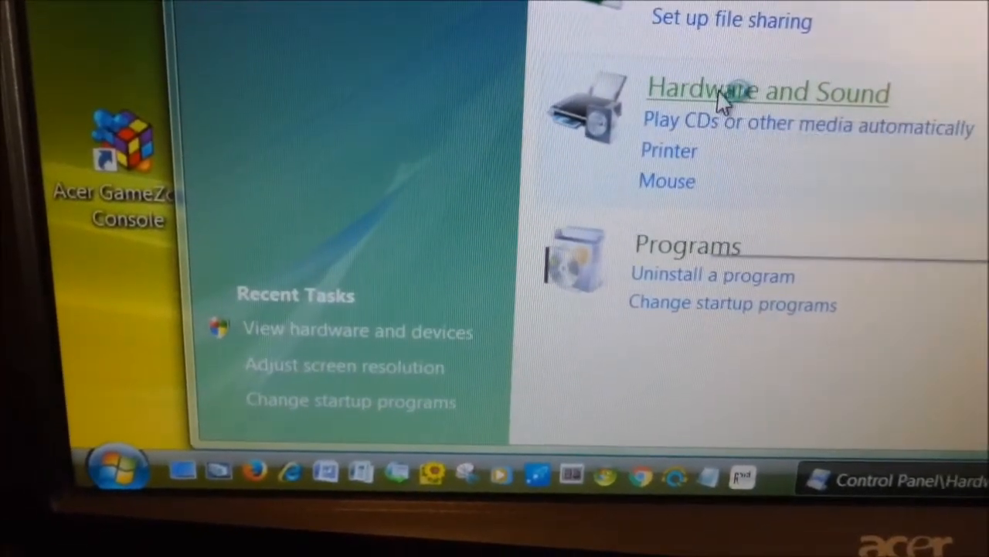
{"action": "scroll", "scroll_direction": "down", "scroll_amount": 3}
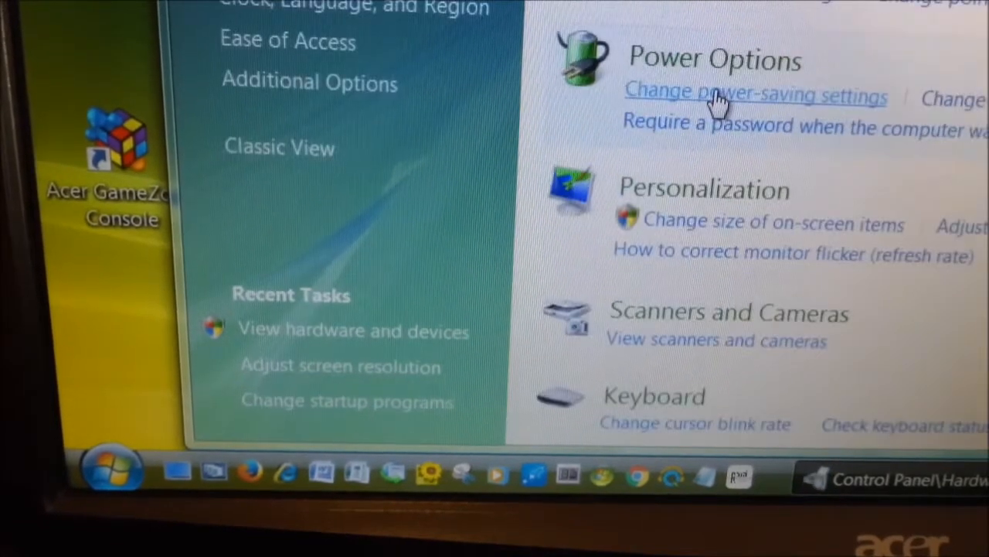
{"action": "mouse_move", "coordinate": [340, 328]}
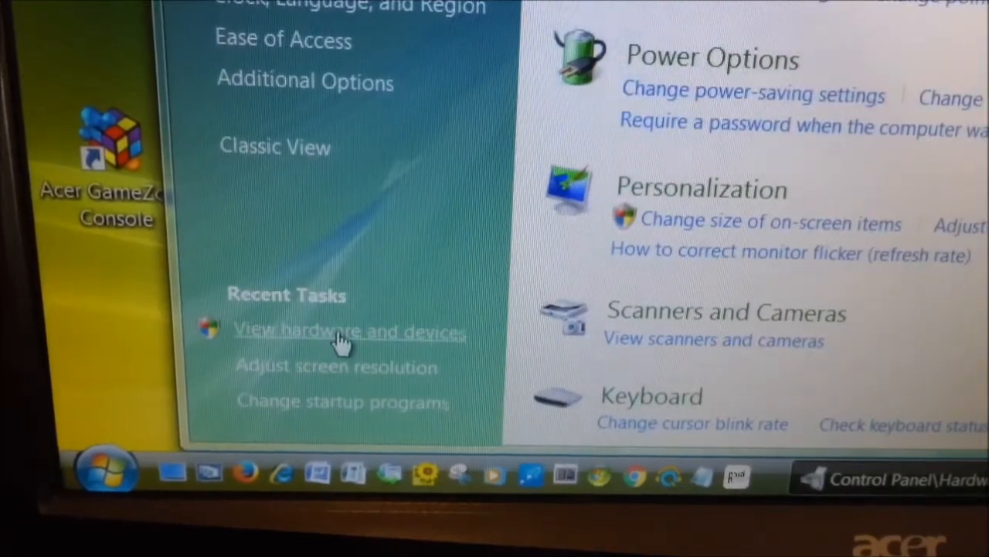
{"action": "left_click", "coordinate": [350, 331]}
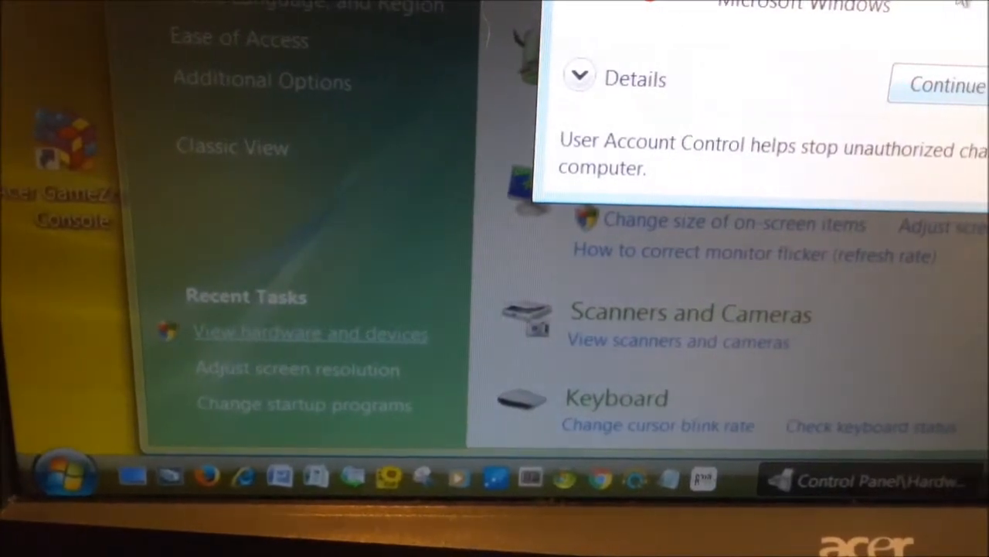
Allow Device Manager to open and expand Ports (COM & LPT) to show USB Serial Port (COM4).
{"action": "left_click", "coordinate": [948, 85]}
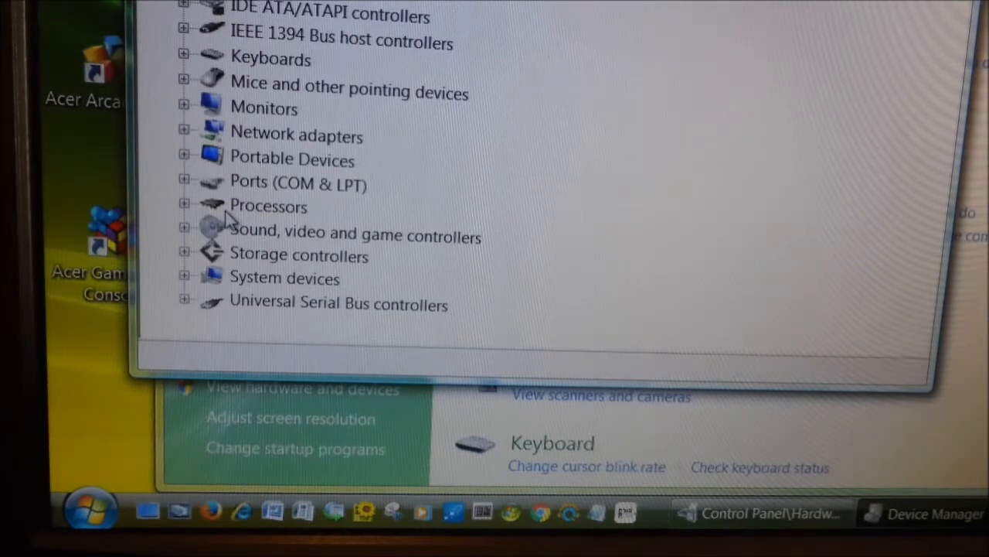
{"action": "mouse_move", "coordinate": [278, 194]}
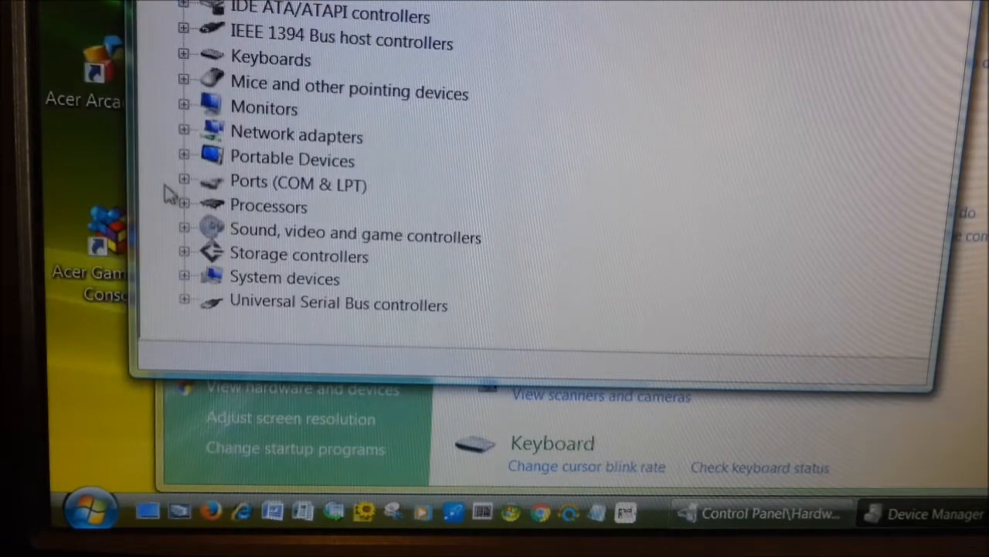
{"action": "left_click", "coordinate": [184, 181]}
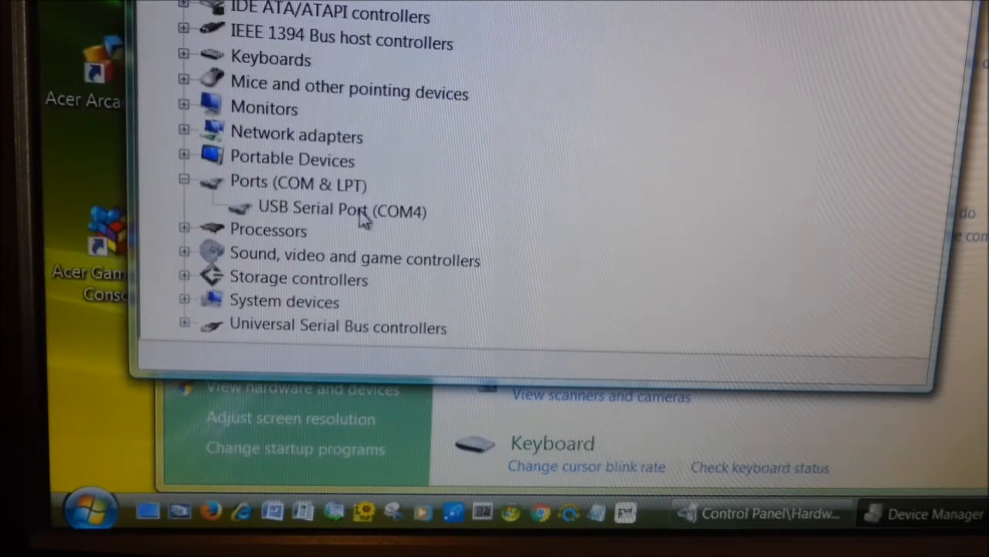
Update the USB Serial Port (COM4) driver from the local CDM folder and close the wizard.
{"action": "right_click", "coordinate": [342, 209]}
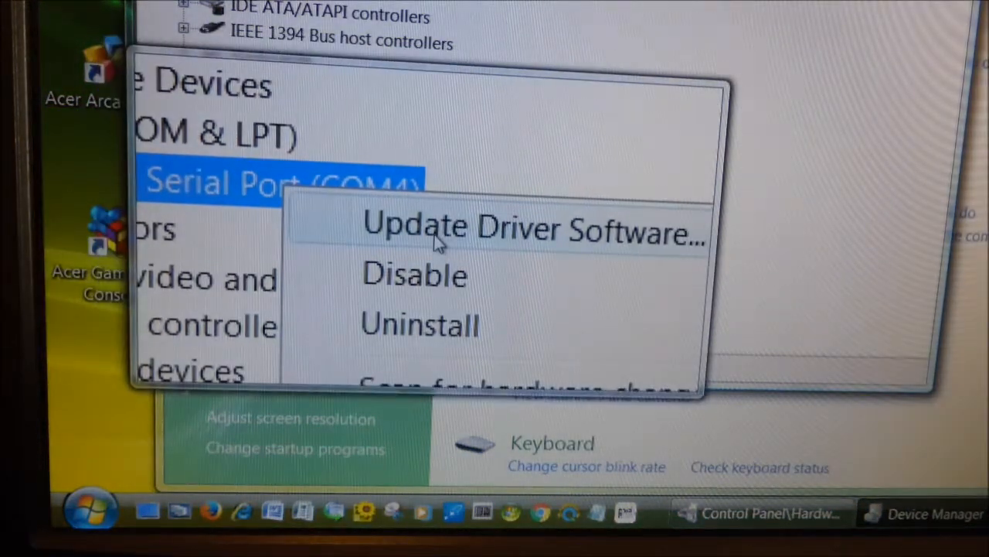
{"action": "left_click", "coordinate": [533, 229]}
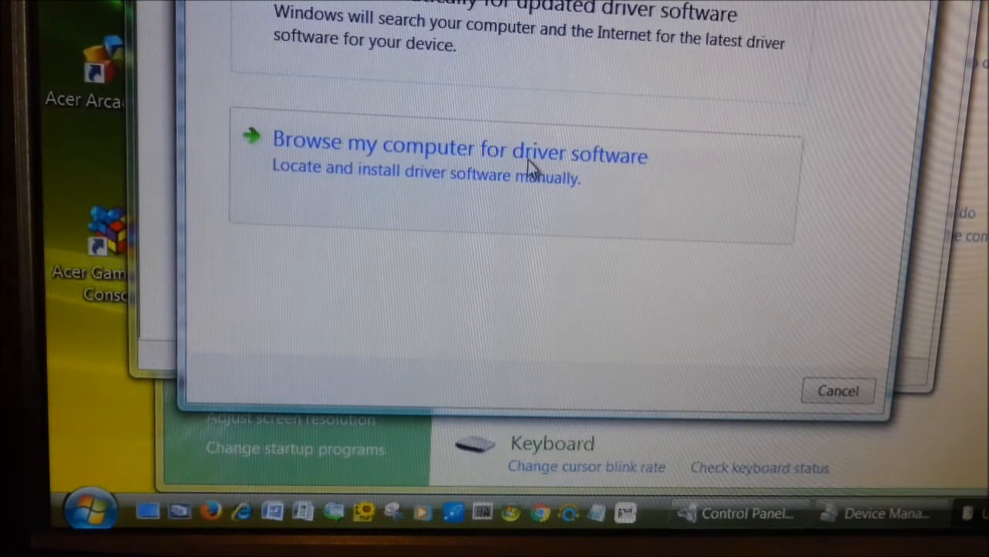
{"action": "left_click", "coordinate": [460, 155]}
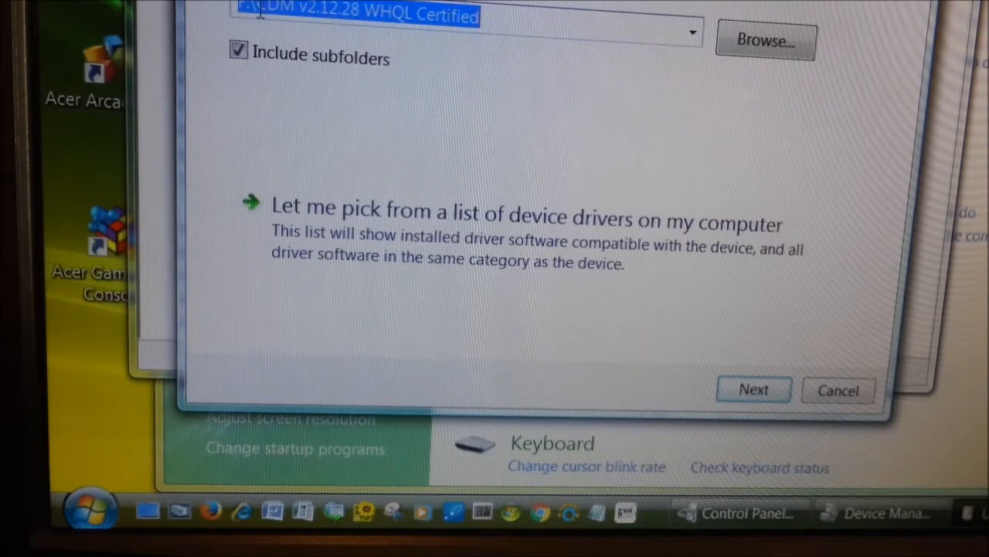
{"action": "mouse_move", "coordinate": [854, 395]}
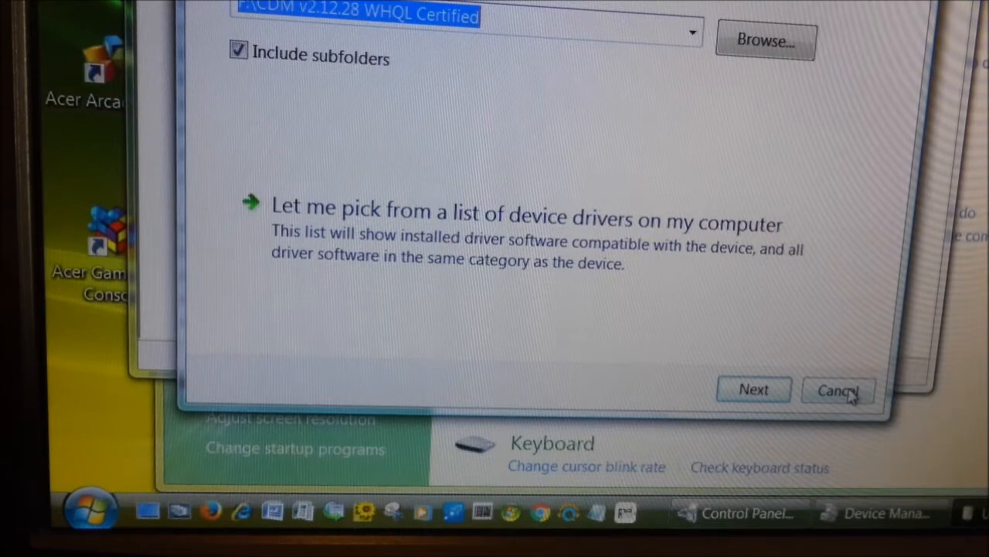
{"action": "left_click", "coordinate": [753, 390]}
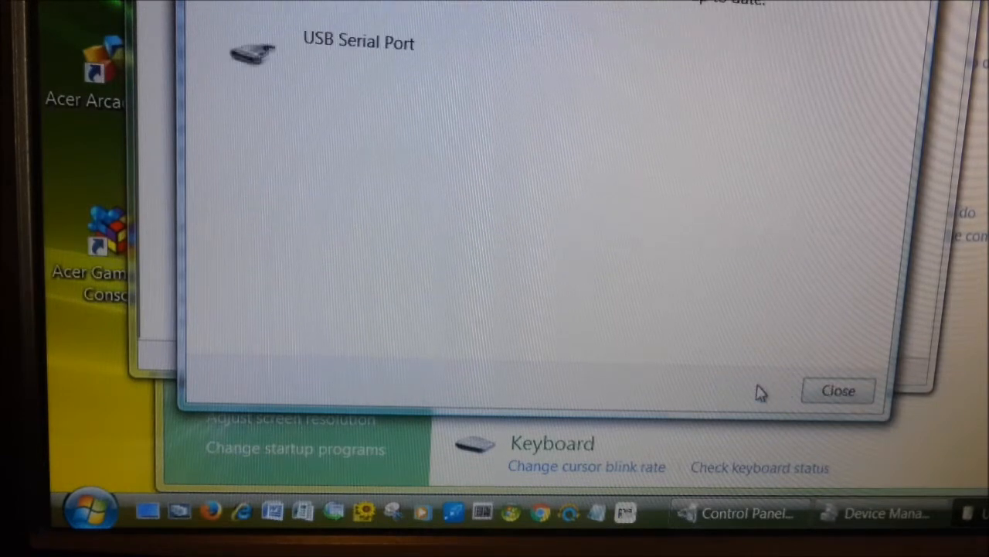
{"action": "mouse_move", "coordinate": [365, 65]}
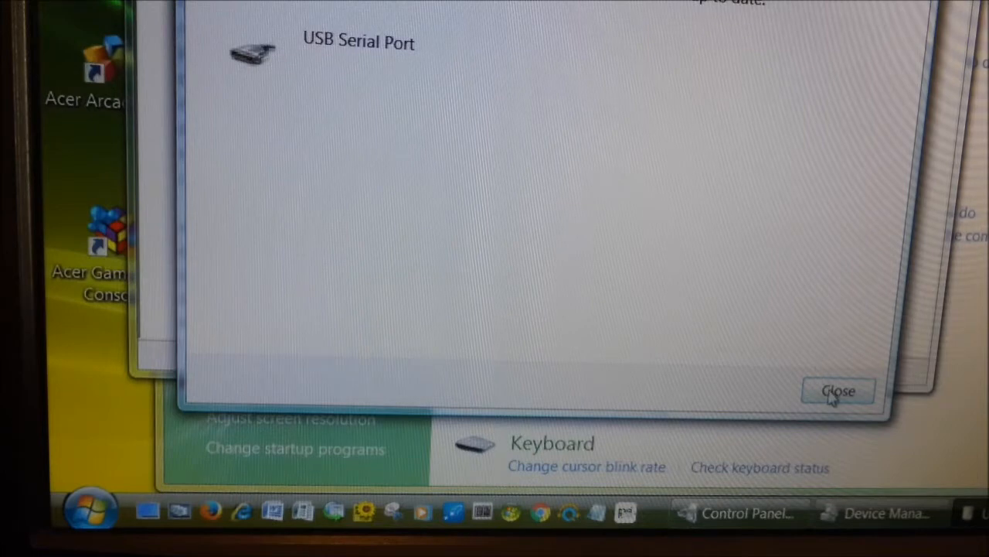
{"action": "mouse_move", "coordinate": [832, 387]}
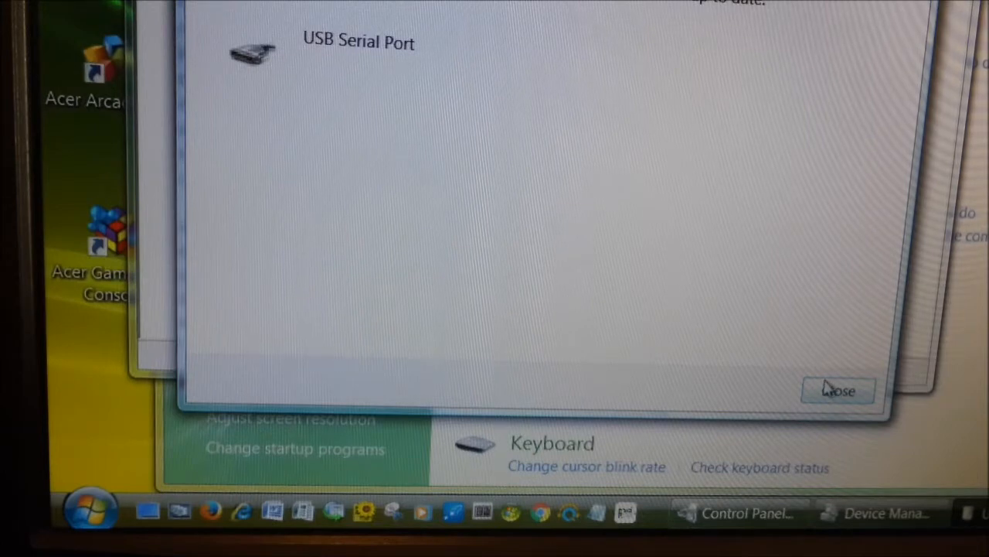
{"action": "left_click", "coordinate": [838, 390]}
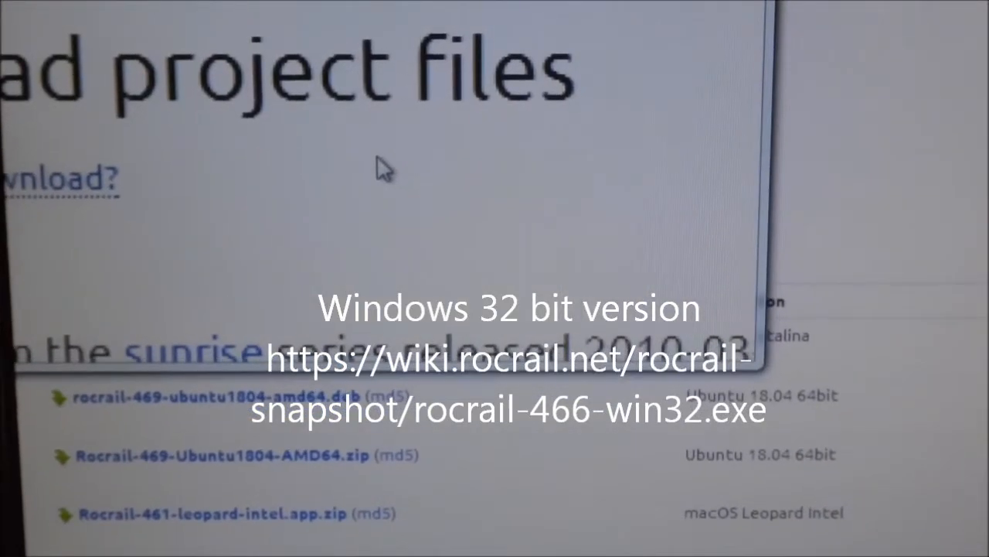
Scroll through the Rocrail download listing of Linux and macOS builds.
{"action": "scroll", "scroll_direction": "down", "scroll_amount": 3}
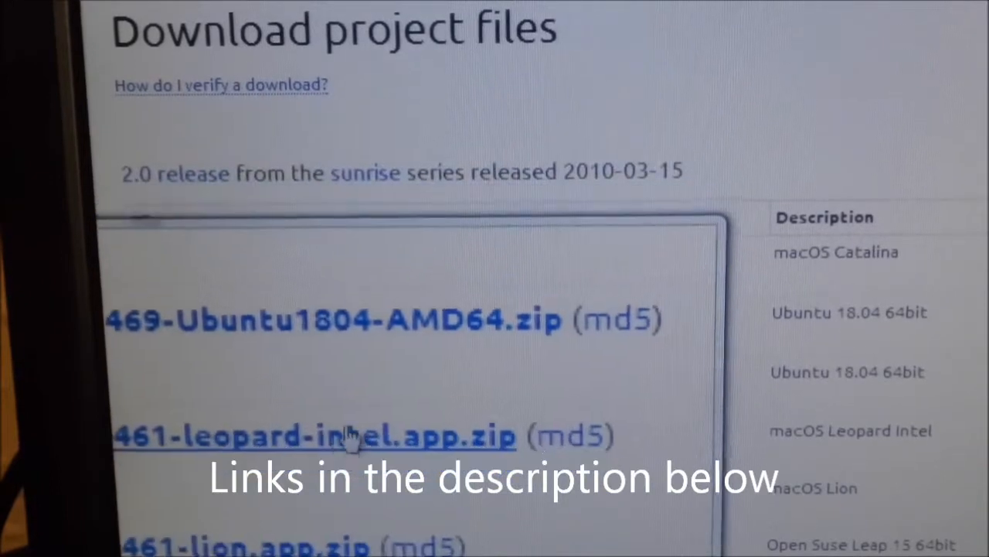
{"action": "scroll", "scroll_direction": "down", "scroll_amount": 3}
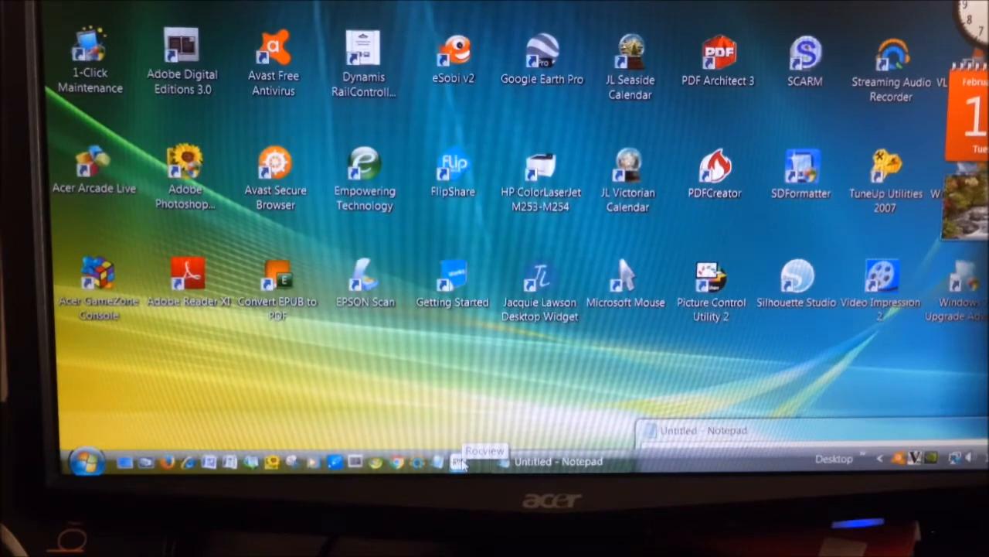
Launch Rocrail from the desktop icon and dismiss the Support notice.
{"action": "left_click", "coordinate": [461, 461]}
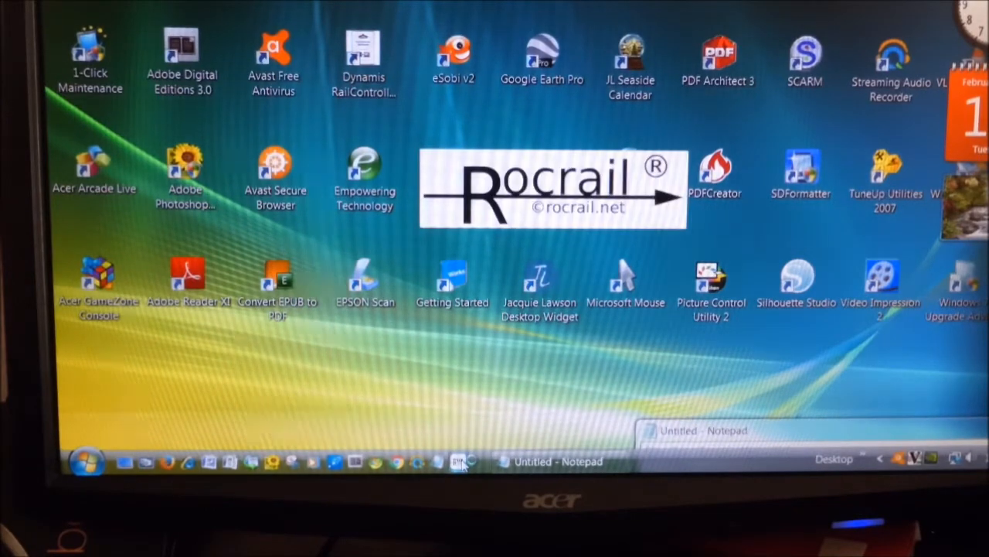
{"action": "left_click", "coordinate": [461, 461]}
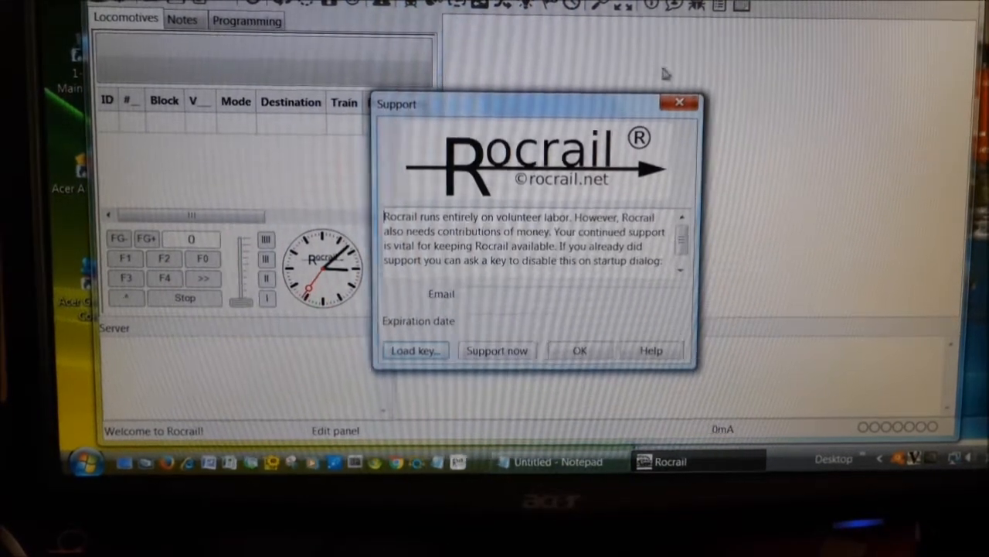
{"action": "left_click", "coordinate": [578, 350]}
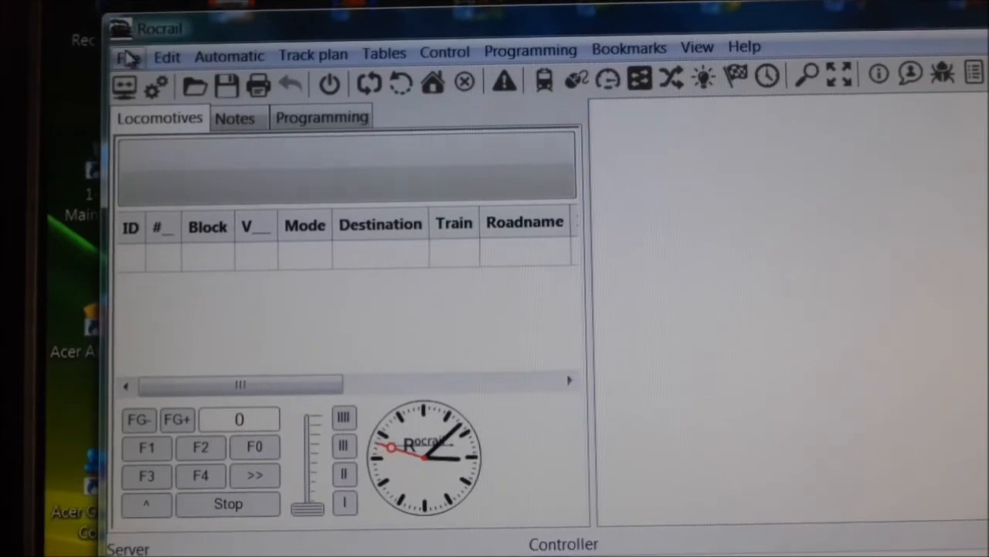
Load the Demo Workspace from the File menu.
{"action": "left_click", "coordinate": [127, 54]}
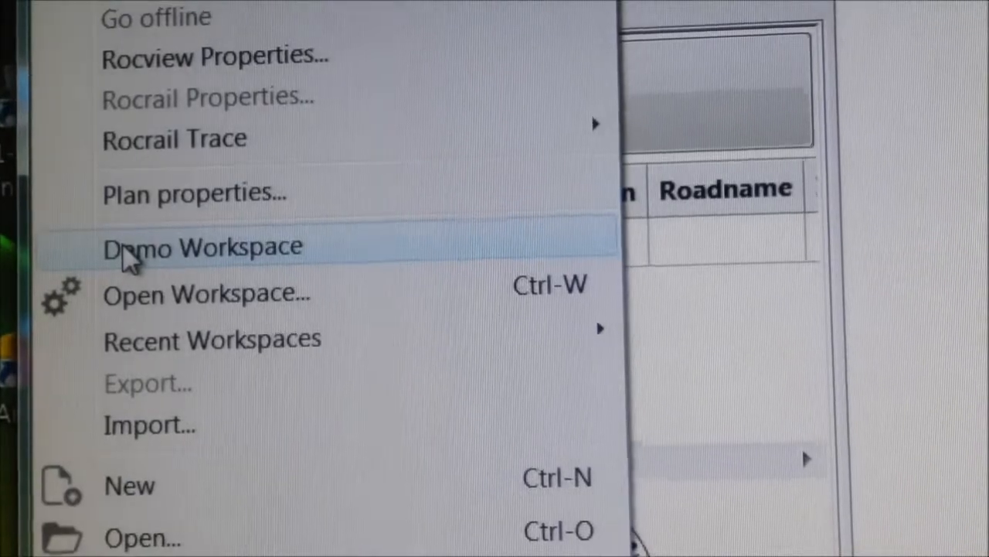
{"action": "left_click", "coordinate": [202, 247]}
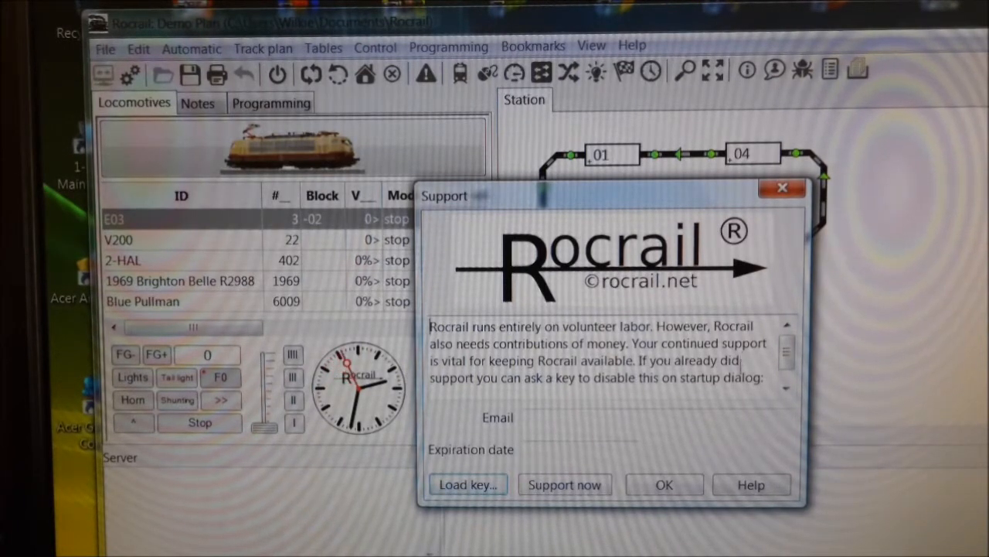
{"action": "mouse_move", "coordinate": [665, 487]}
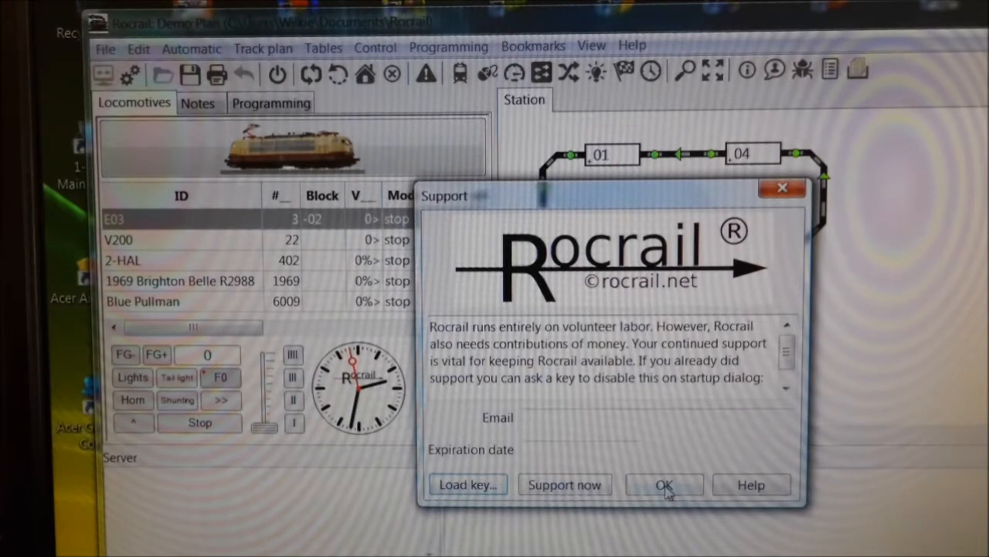
Dismiss the support notice and answer No to the server shutdown confirmation.
{"action": "left_click", "coordinate": [665, 485]}
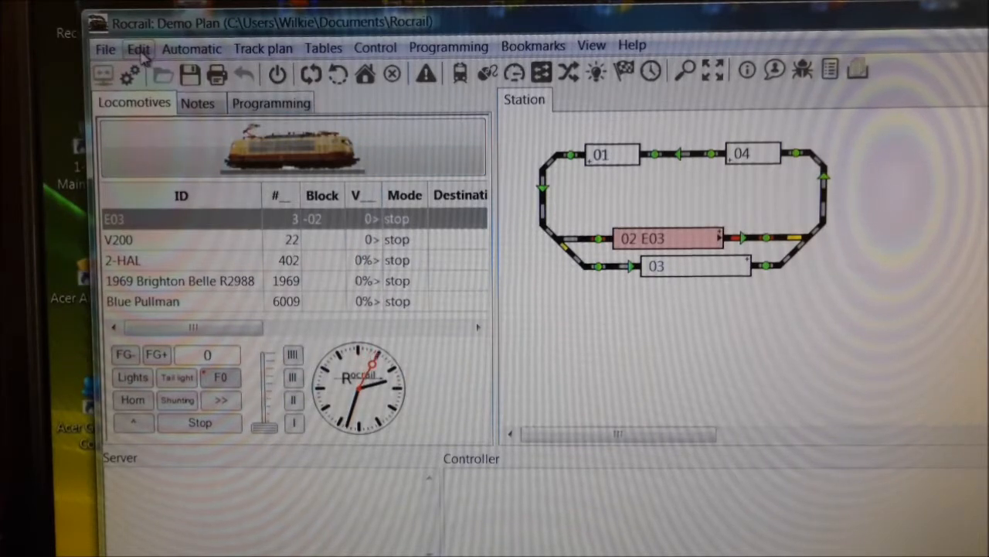
{"action": "left_click", "coordinate": [105, 46]}
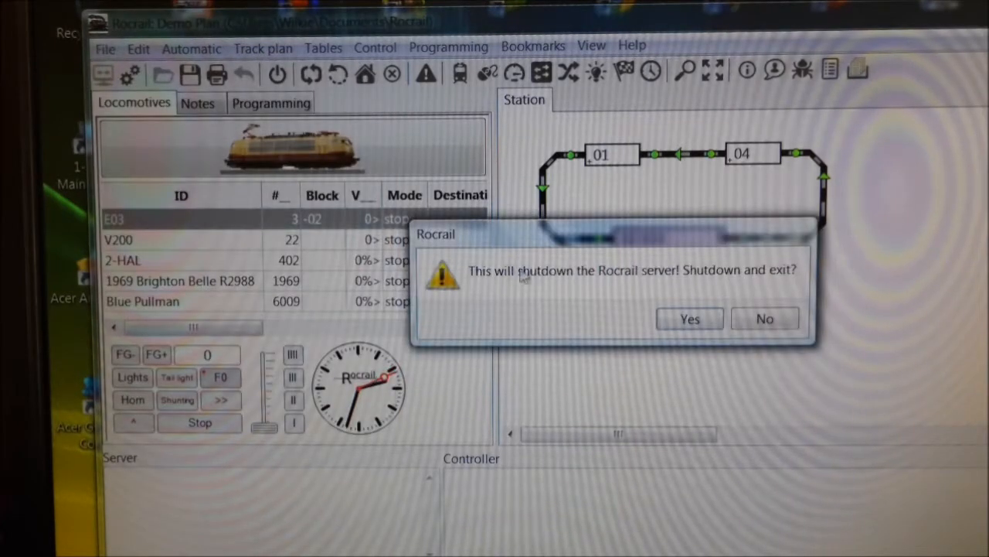
{"action": "left_click", "coordinate": [763, 318]}
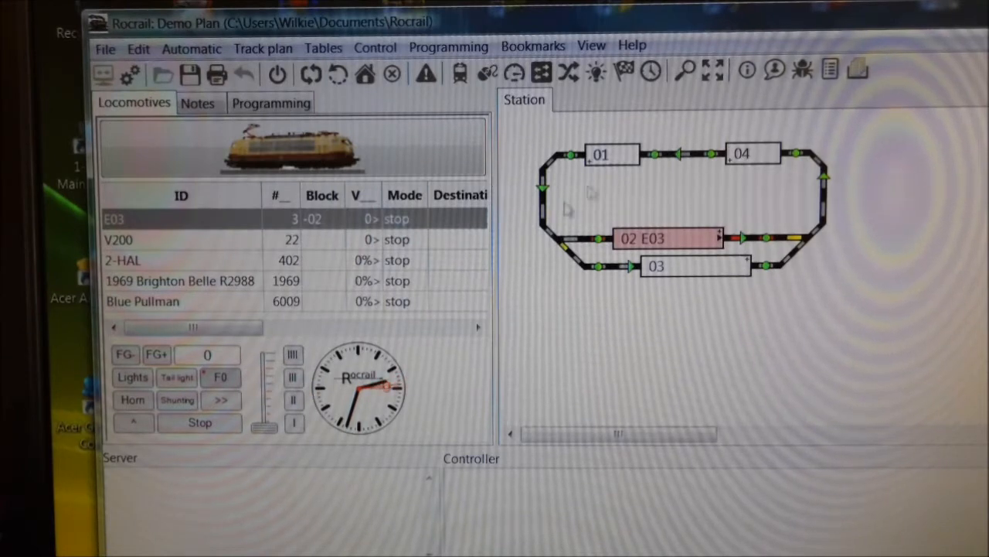
{"action": "mouse_move", "coordinate": [686, 199]}
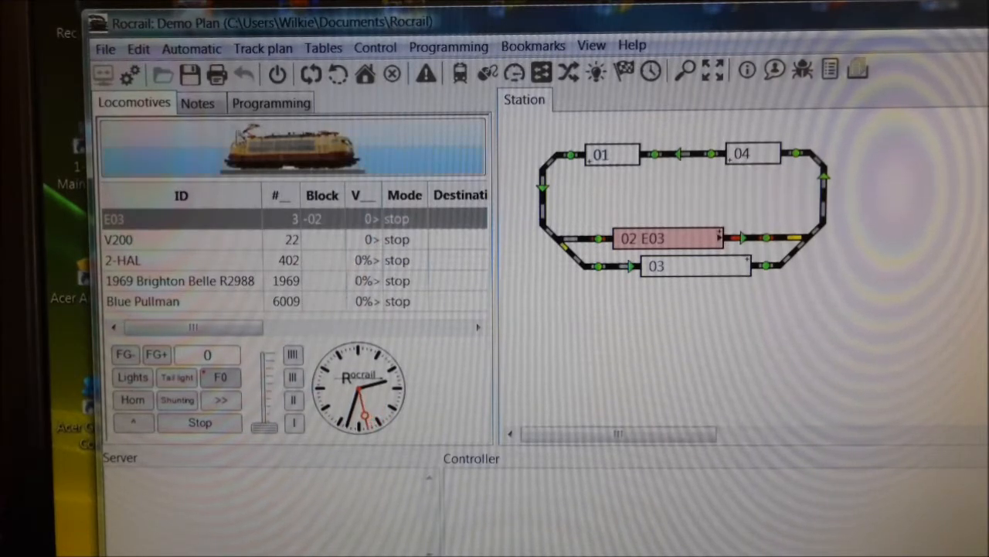
Show the Controller settings in Rocrail Properties.
{"action": "left_click", "coordinate": [105, 47]}
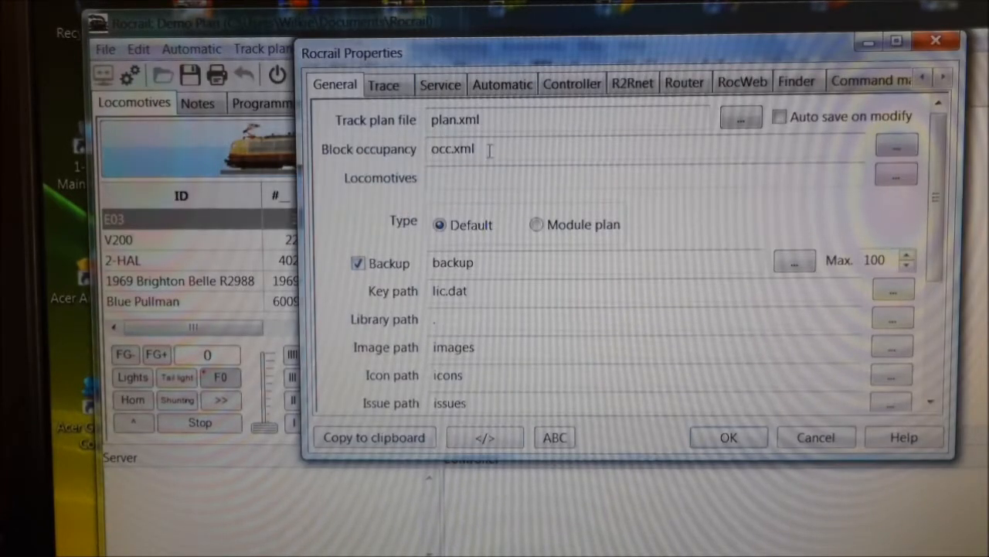
{"action": "mouse_move", "coordinate": [619, 52]}
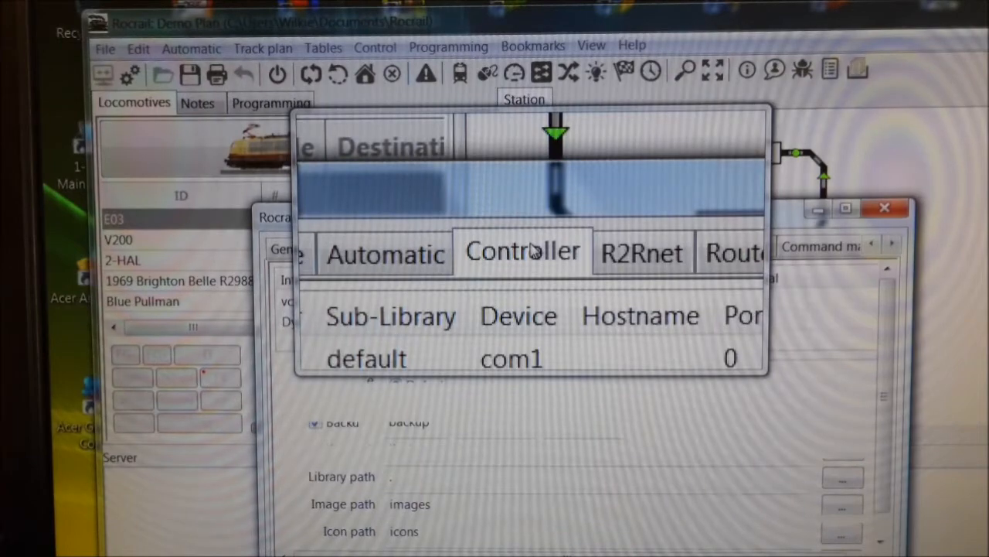
{"action": "left_click", "coordinate": [522, 251]}
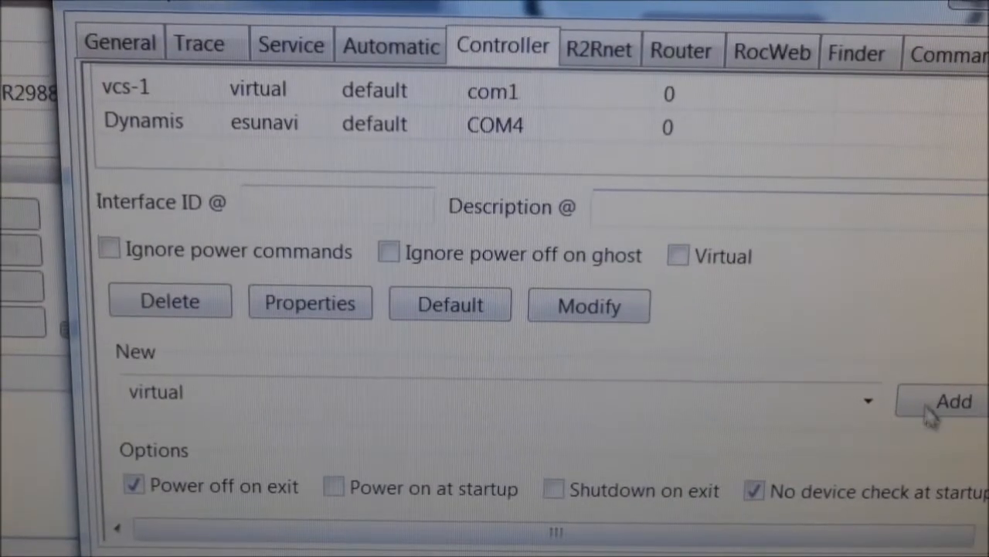
Add a new controller of library type esunavi.
{"action": "left_click", "coordinate": [867, 400]}
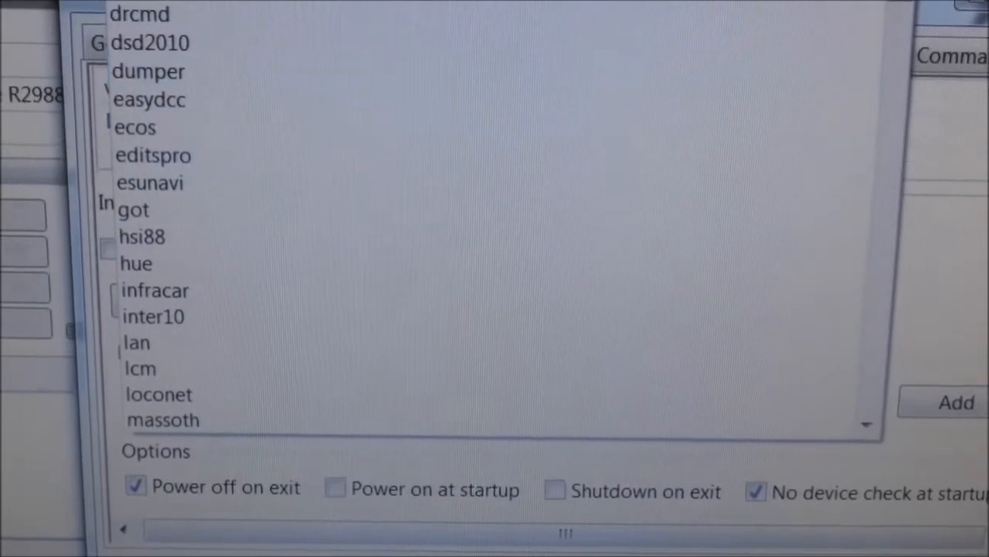
{"action": "left_click", "coordinate": [148, 182]}
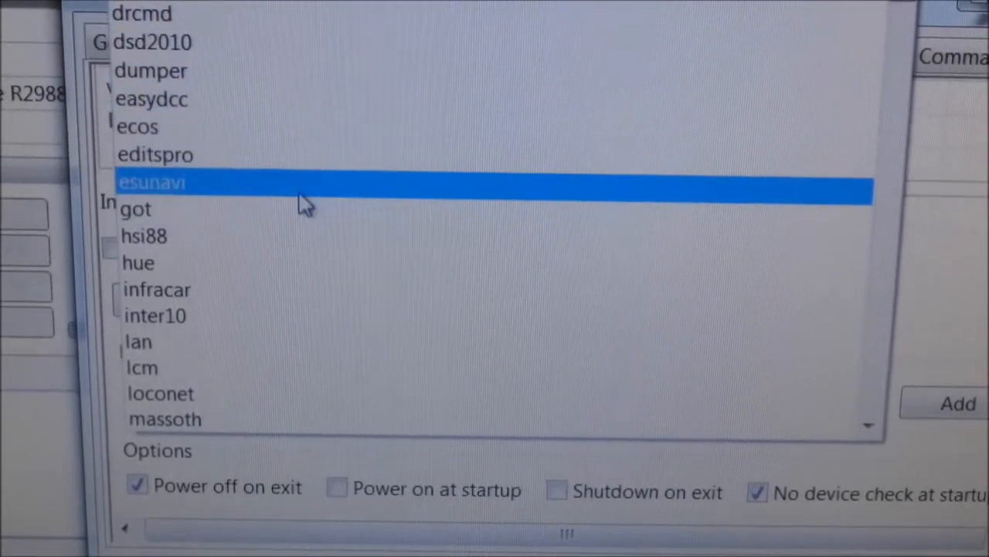
{"action": "left_click", "coordinate": [151, 183]}
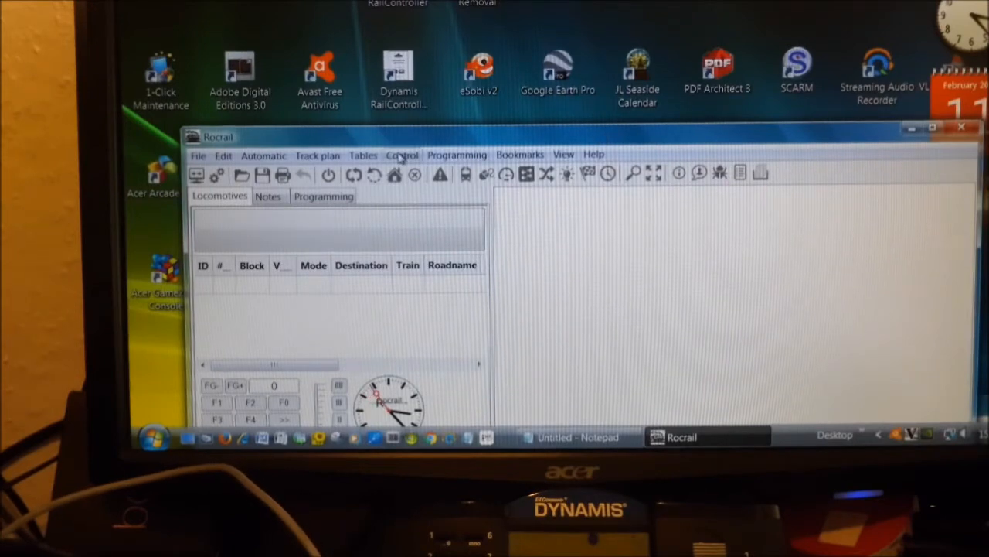
Add a guest loco via Control > Guest Loco with address 3 and DCC protocol.
{"action": "left_click", "coordinate": [402, 155]}
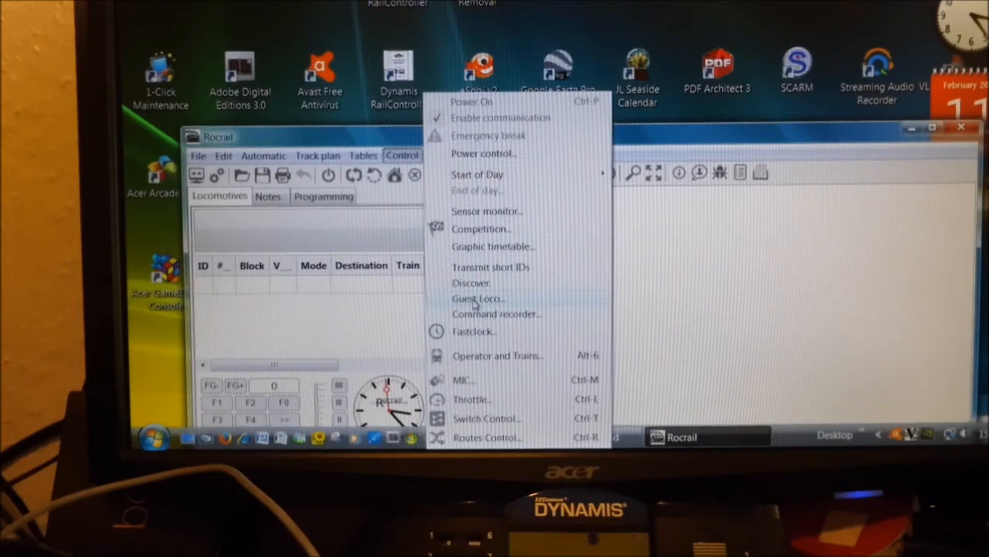
{"action": "left_click", "coordinate": [477, 298]}
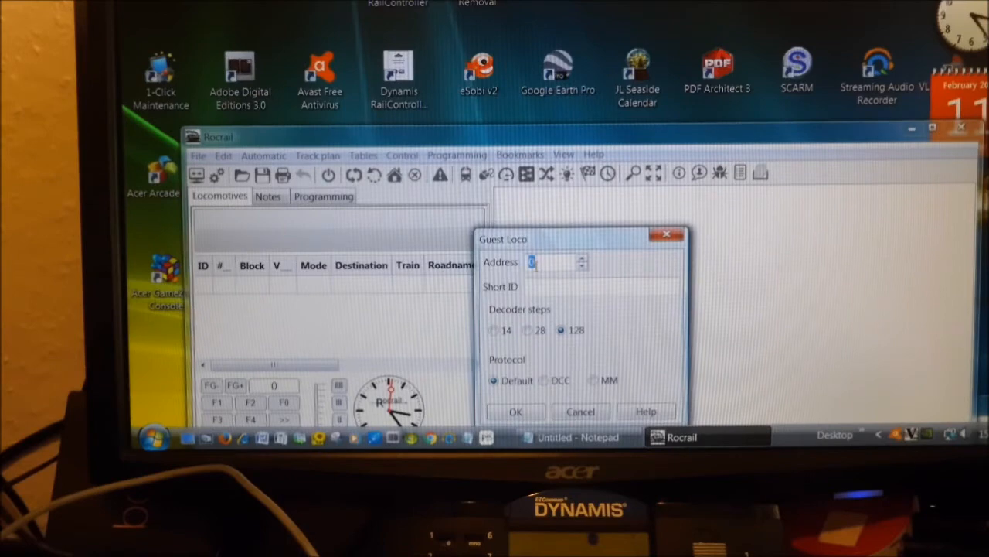
{"action": "type", "text": "0"}
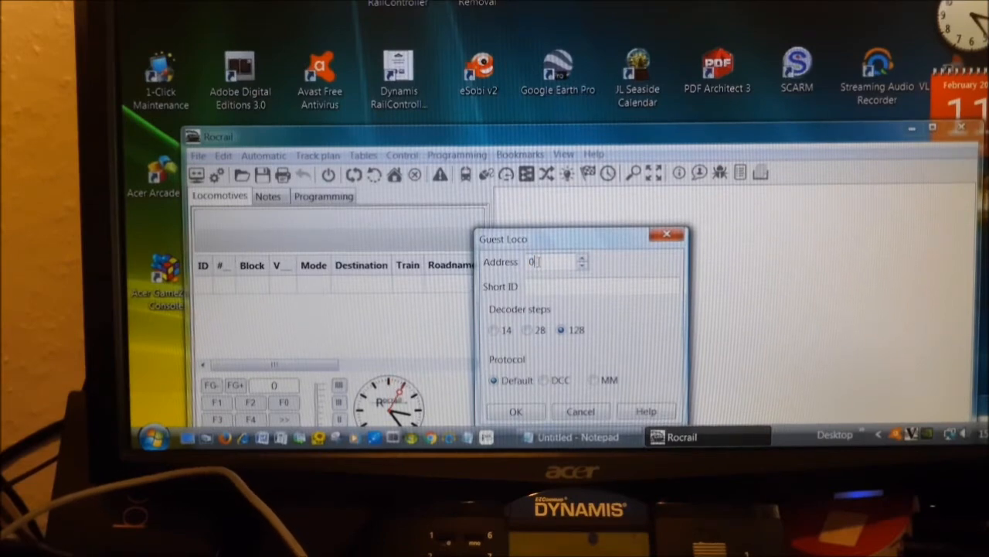
{"action": "type", "text": "3"}
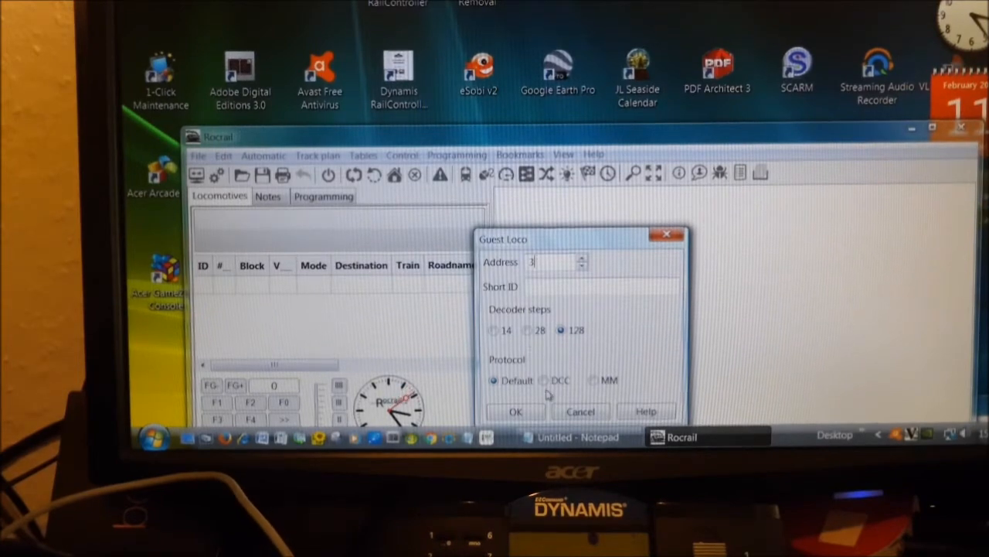
{"action": "left_click", "coordinate": [544, 380]}
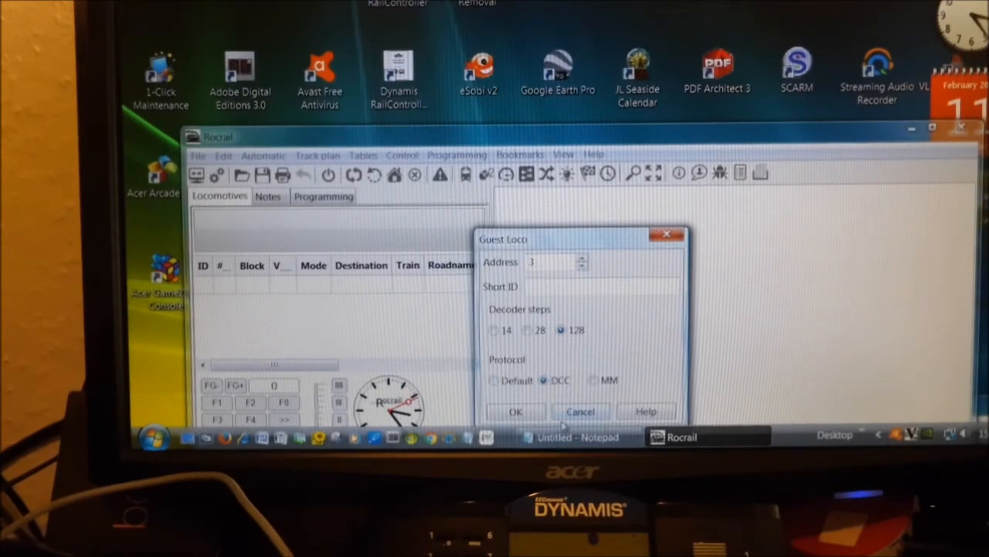